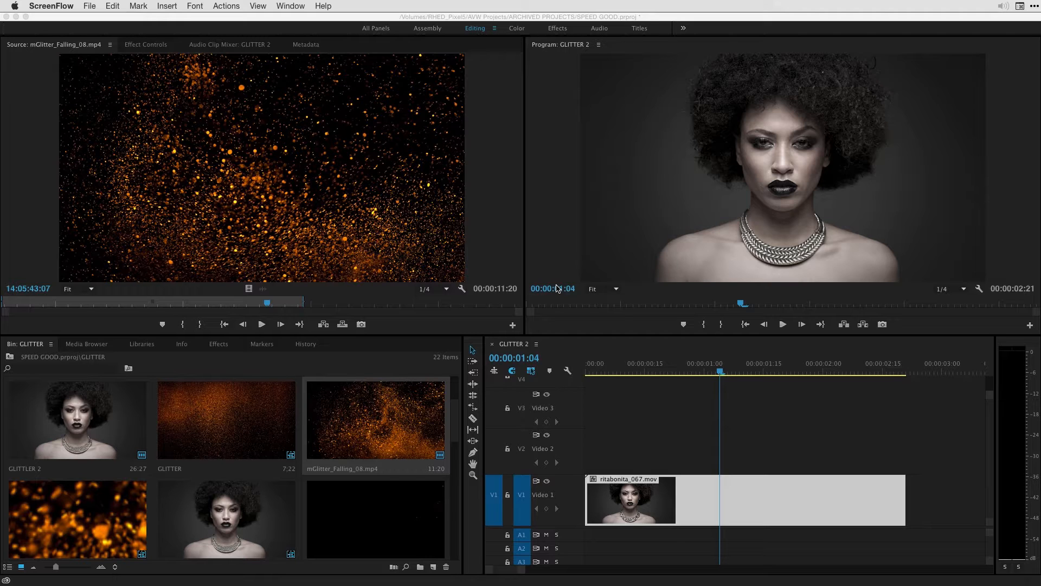
mouse_move(672, 271)
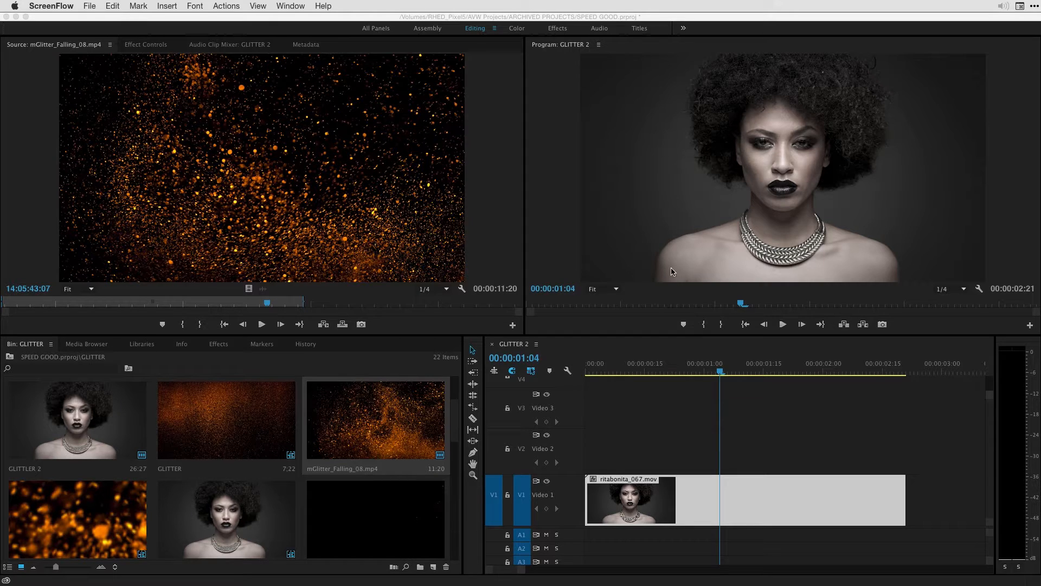
mouse_move(783, 242)
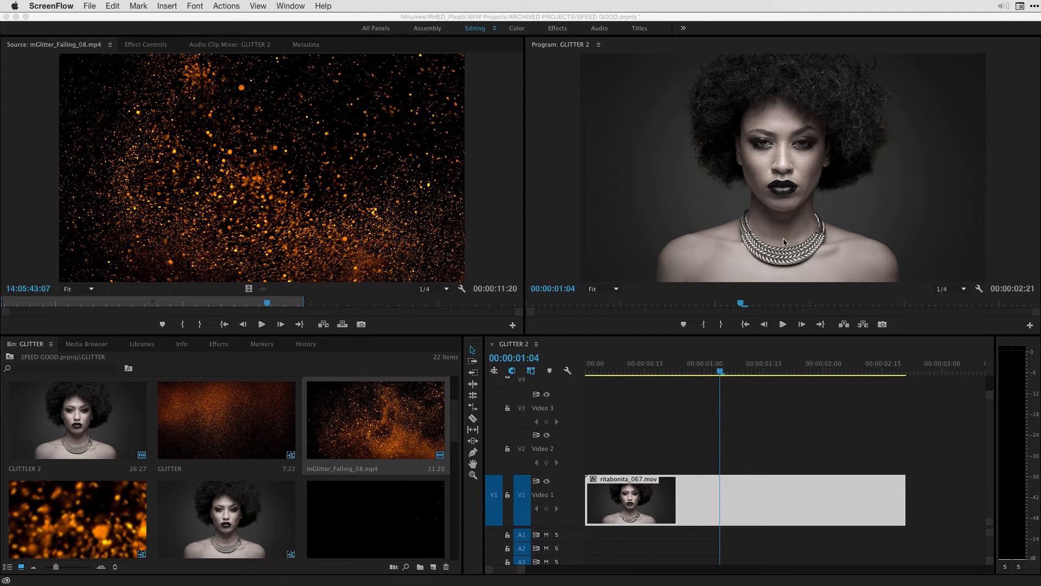
mouse_move(124, 155)
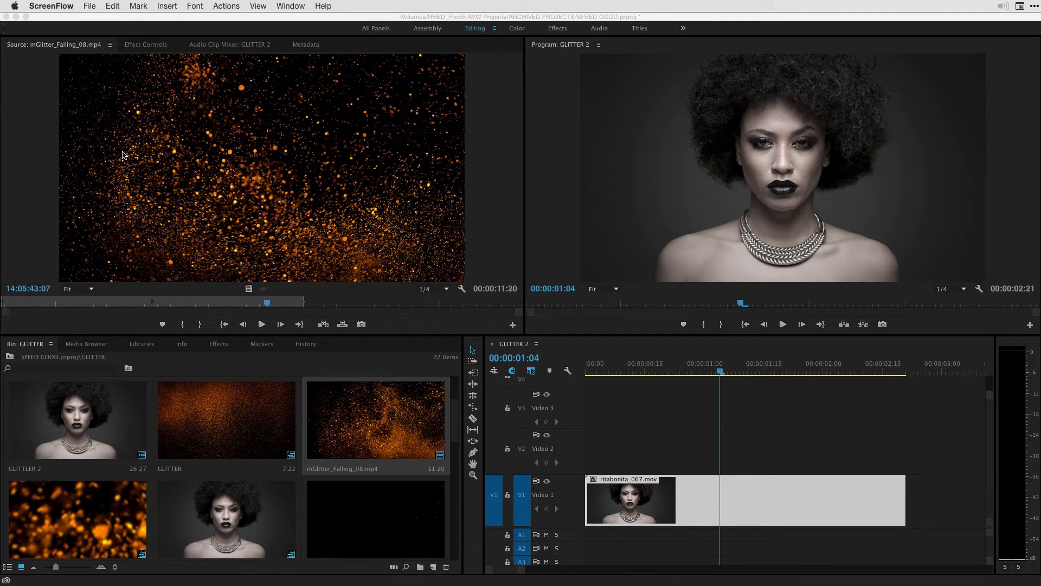
mouse_move(573, 184)
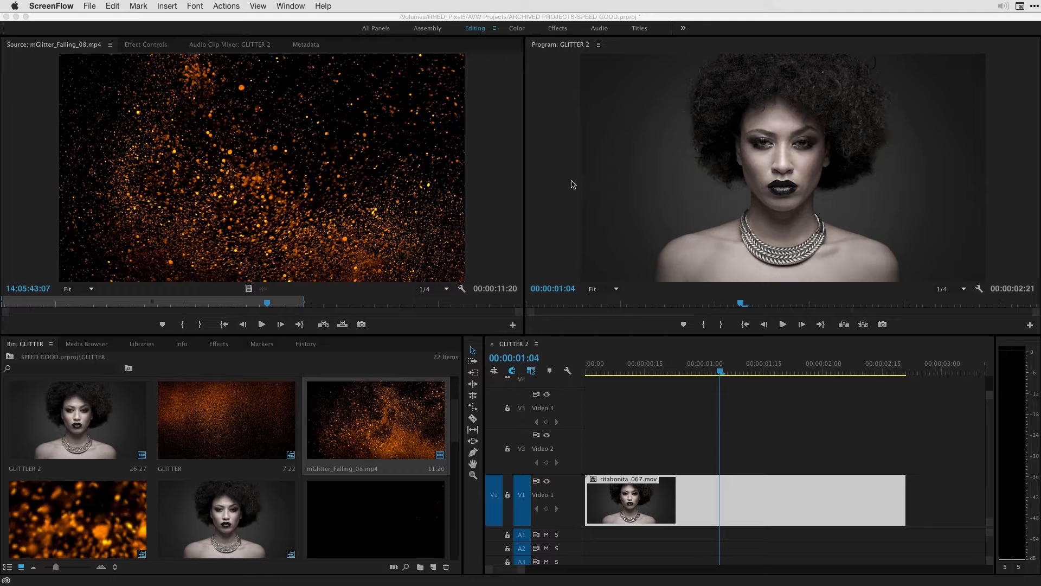
mouse_move(831, 62)
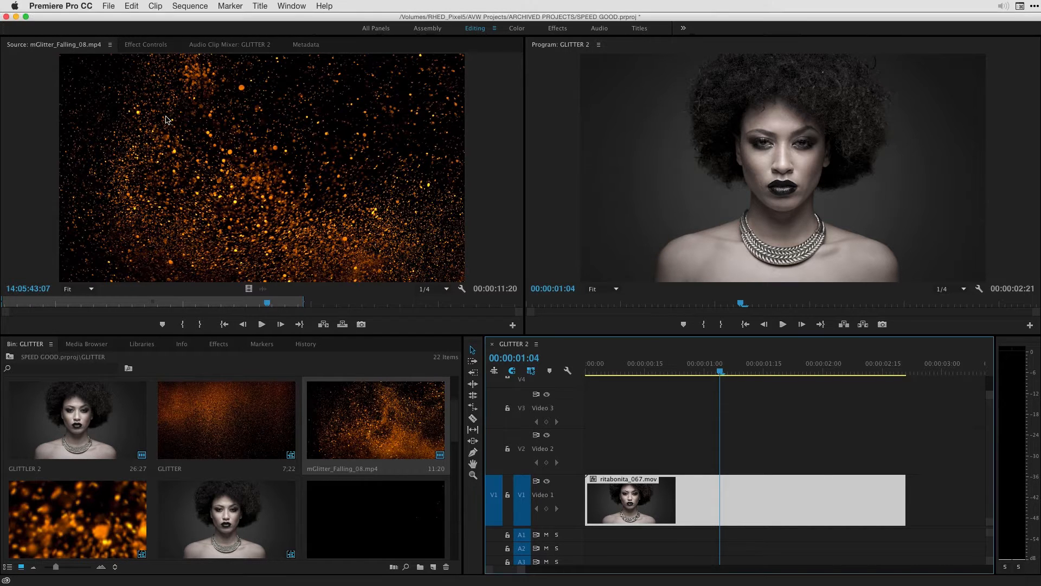
mouse_move(611, 462)
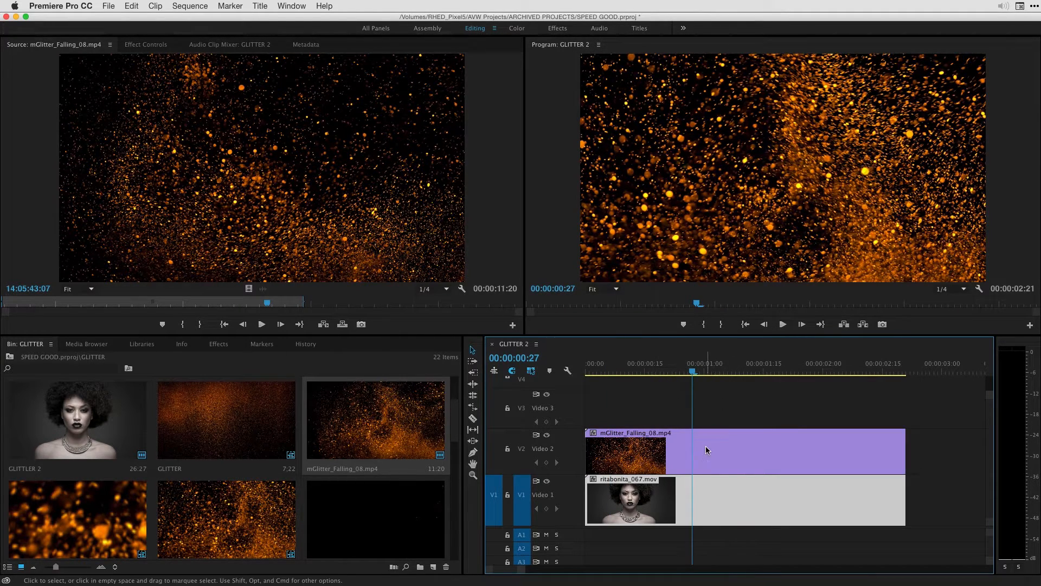
Set the glitter clip's Opacity blend mode to Screen so the portrait shows through.
left_click(790, 500)
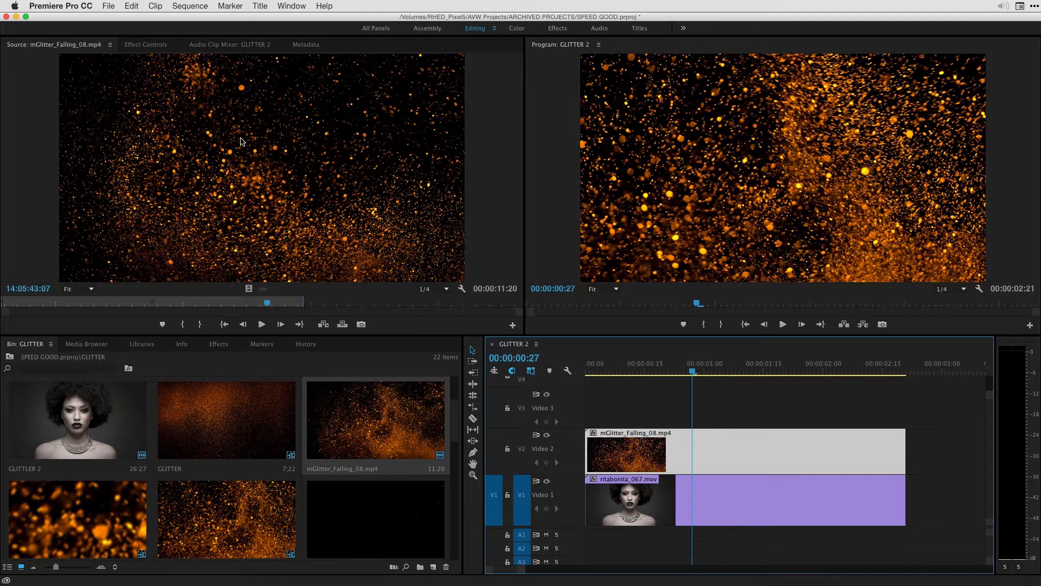
left_click(145, 44)
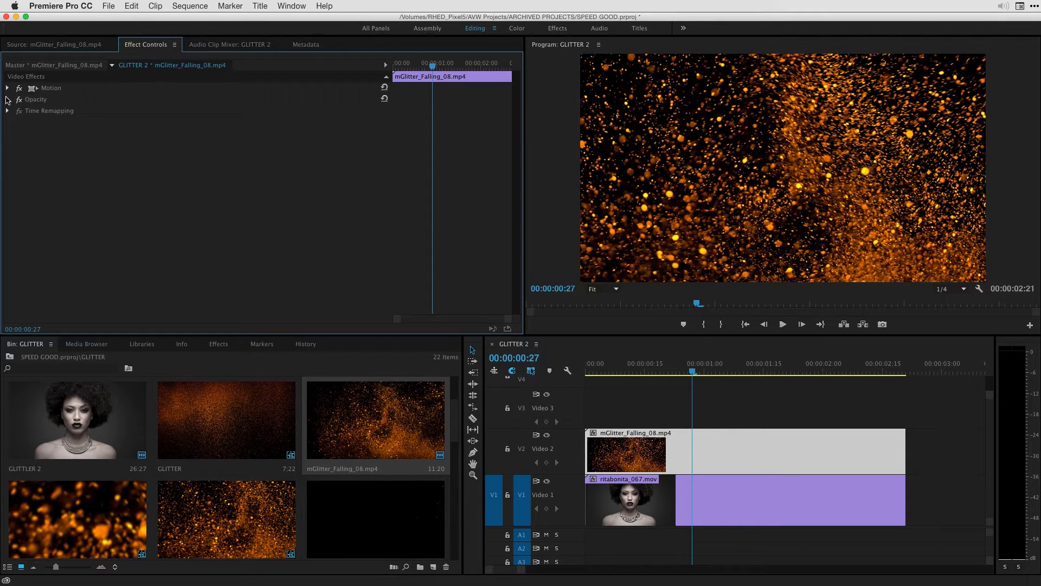
left_click(233, 133)
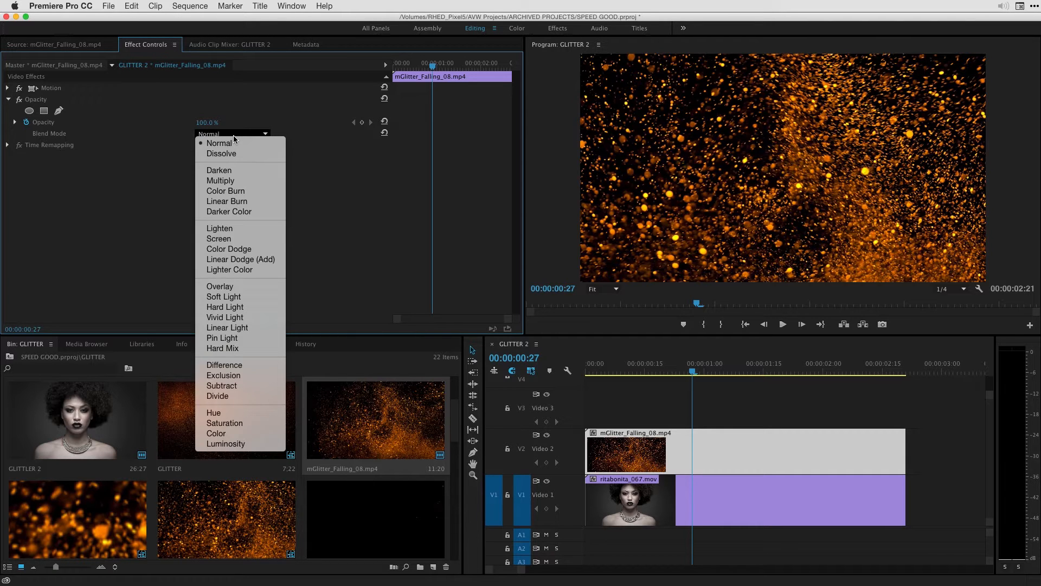
left_click(218, 238)
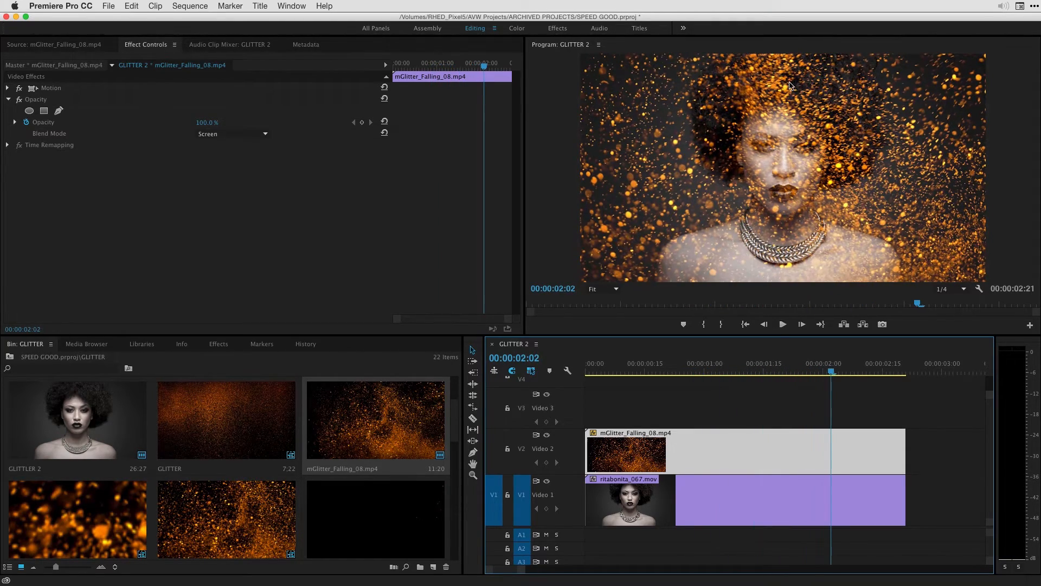
mouse_move(697, 194)
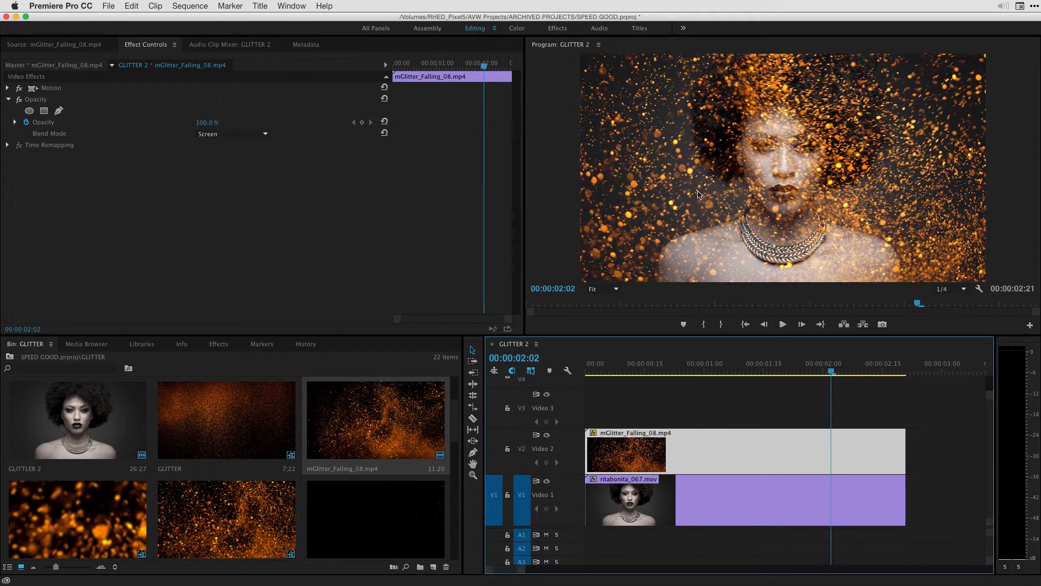
mouse_move(639, 233)
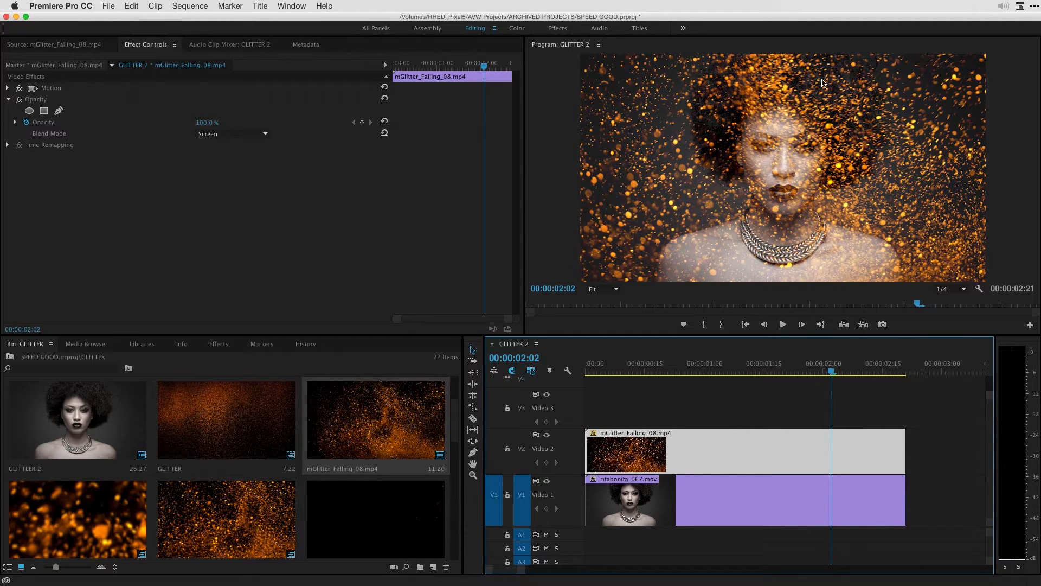
mouse_move(734, 186)
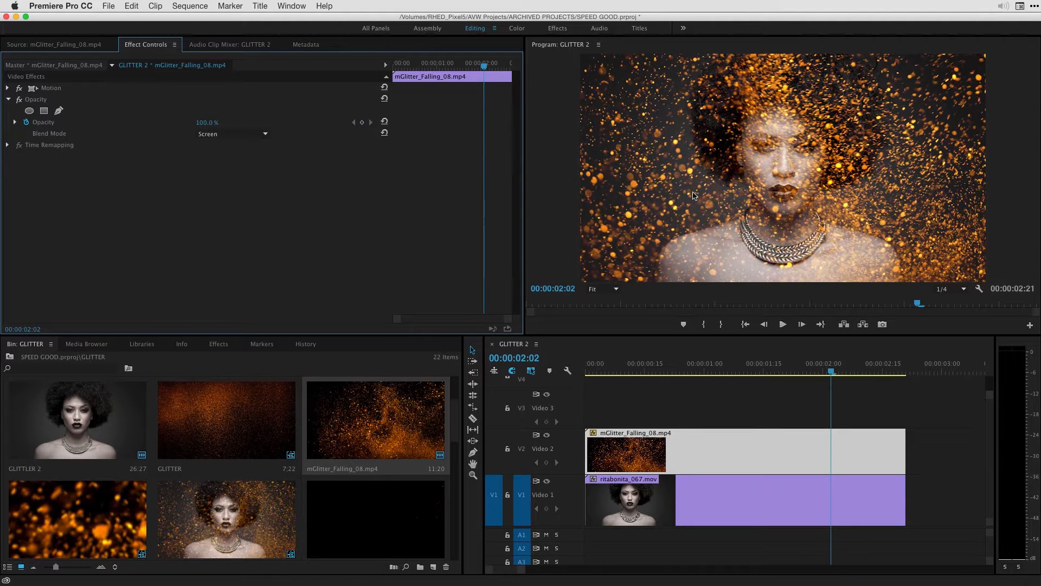
mouse_move(731, 100)
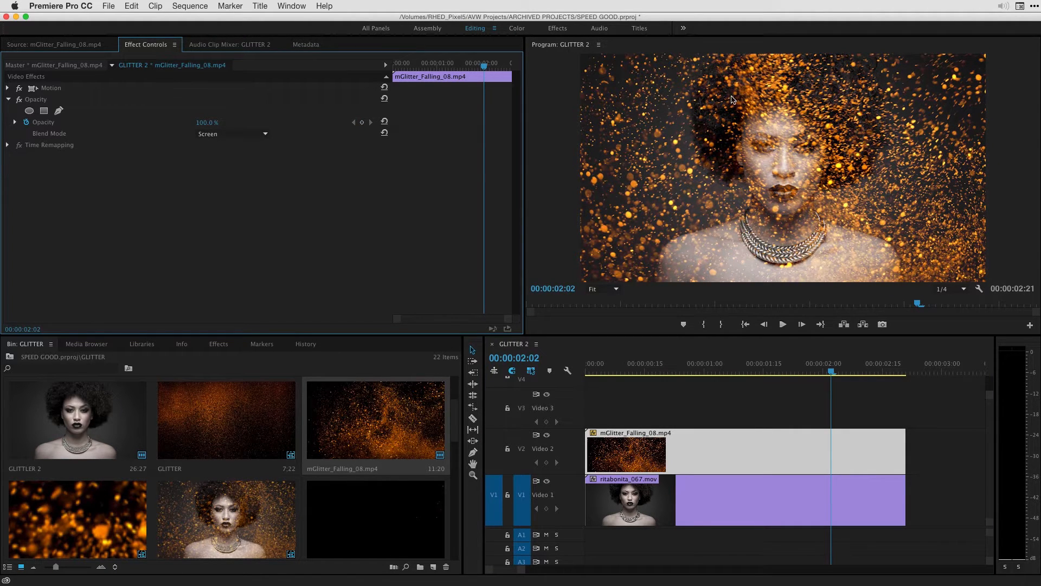
mouse_move(809, 131)
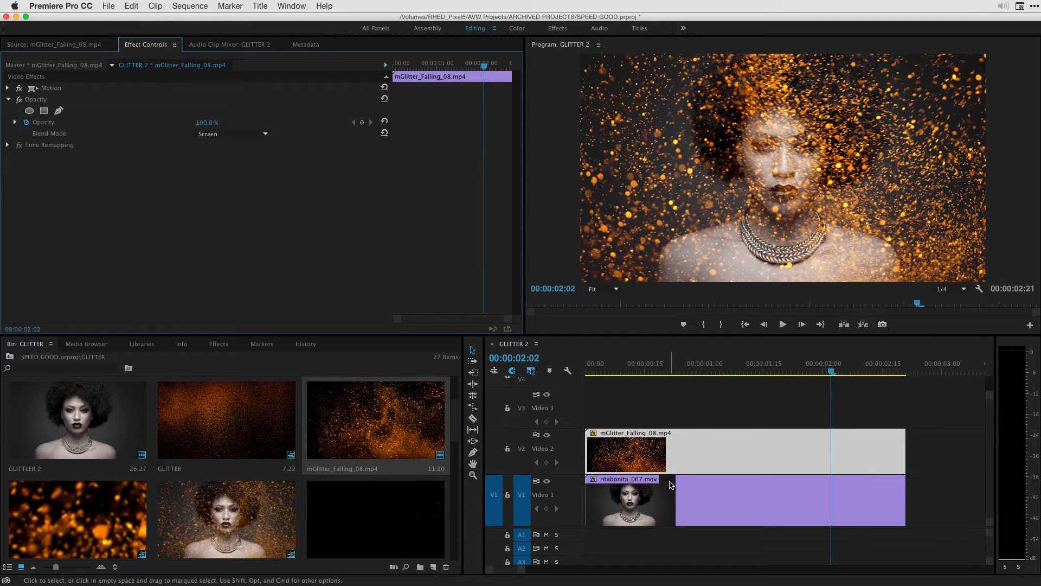
mouse_move(662, 499)
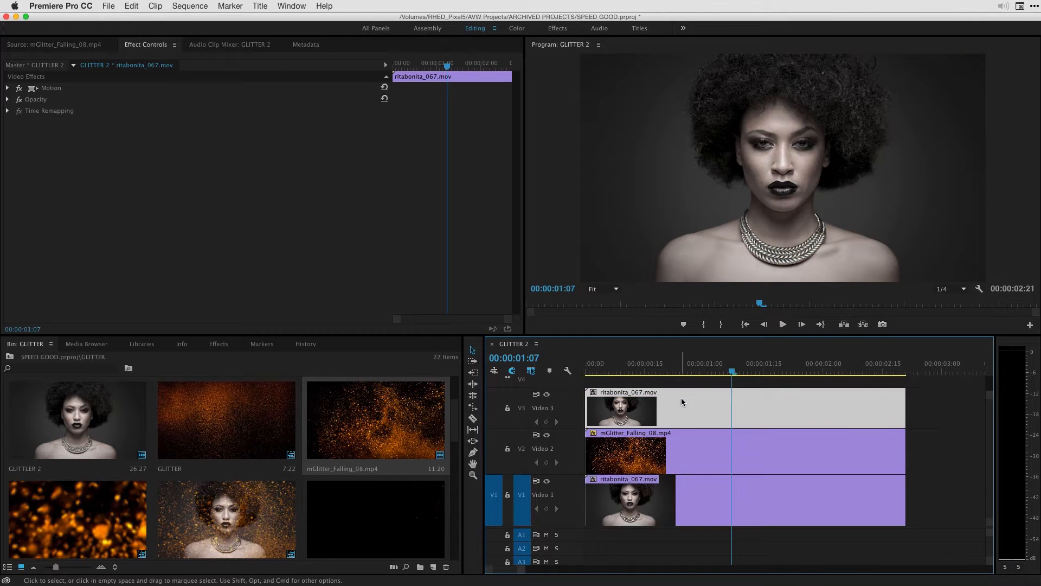
Duplicate ritabonita_067.mov onto Video 3 above the glitter clip and select it.
left_click(901, 364)
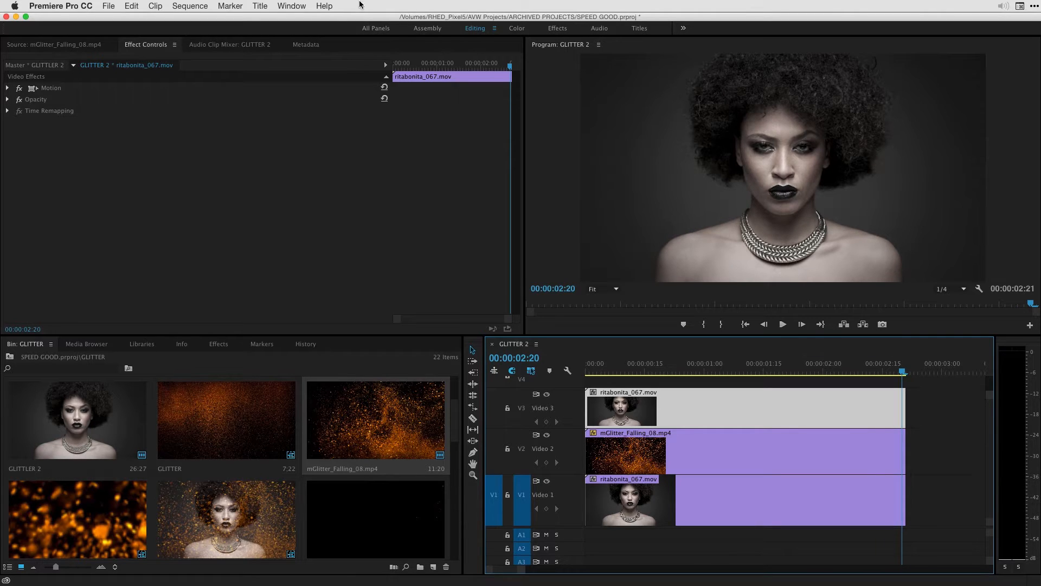
Draw a free bezier mask around the model's head and shoulders with Mask Expansion 59.
left_click(8, 98)
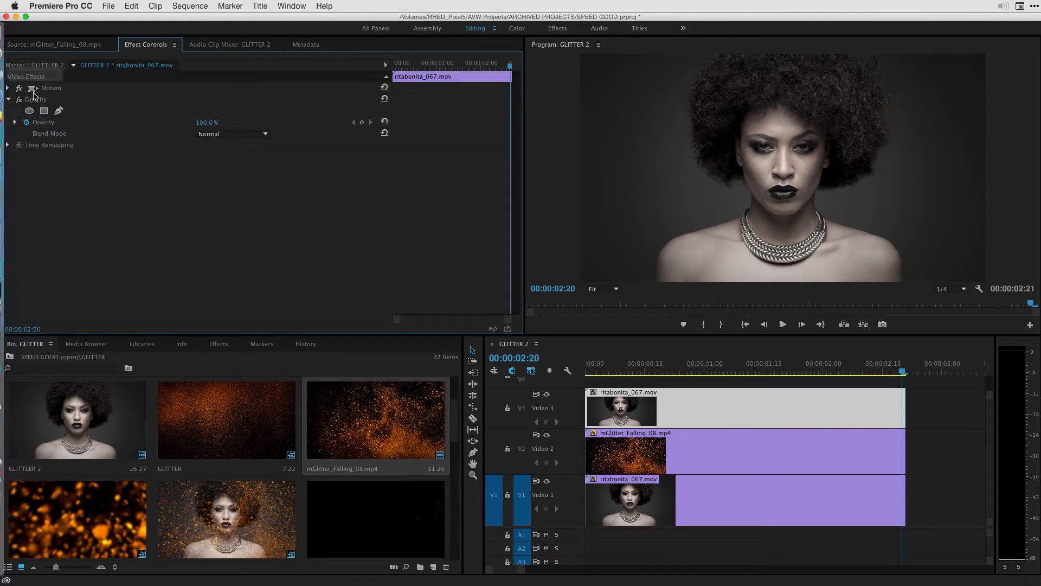
mouse_move(59, 110)
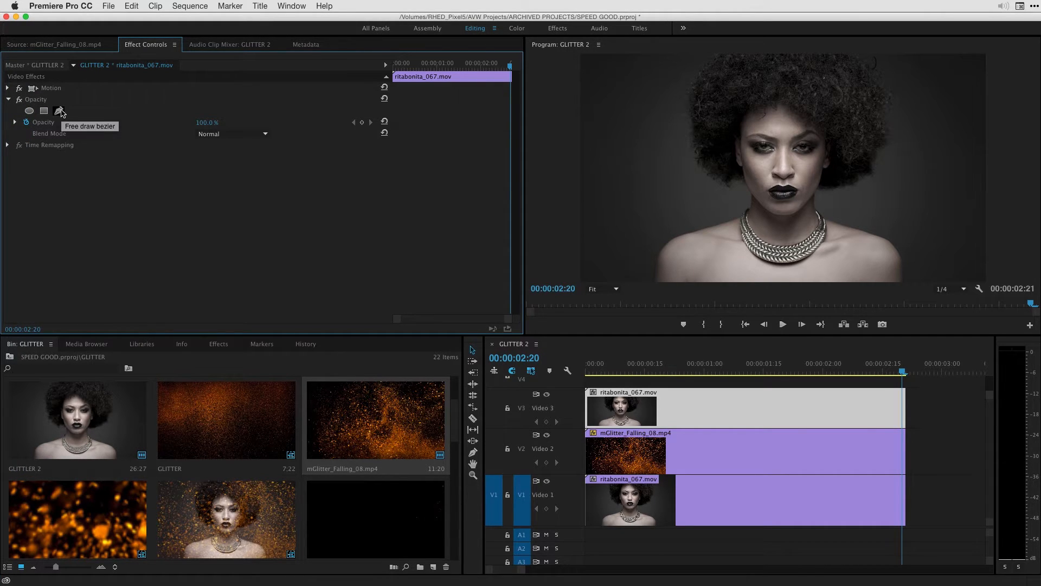
left_click(58, 110)
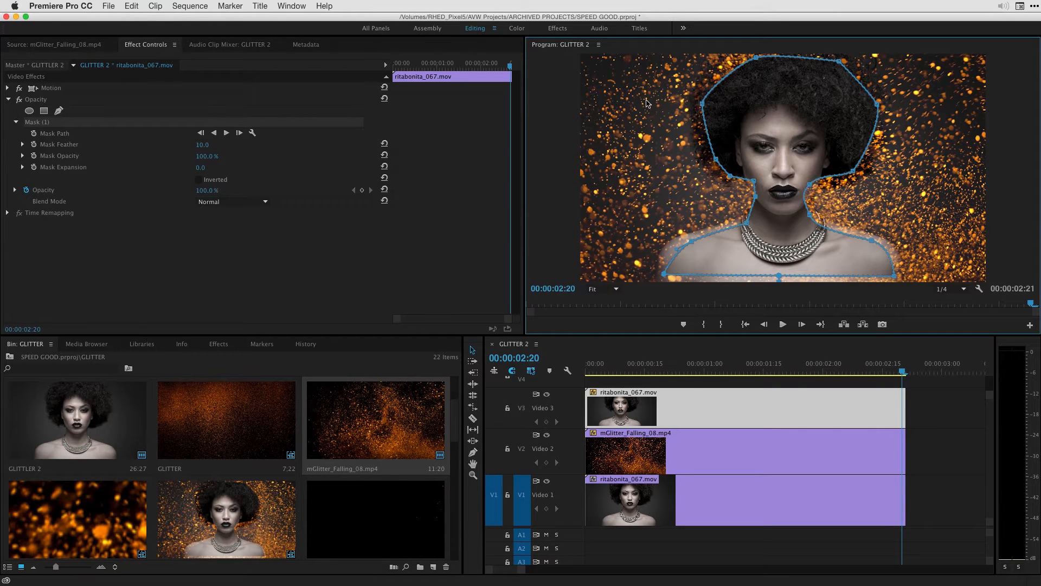
mouse_move(90, 153)
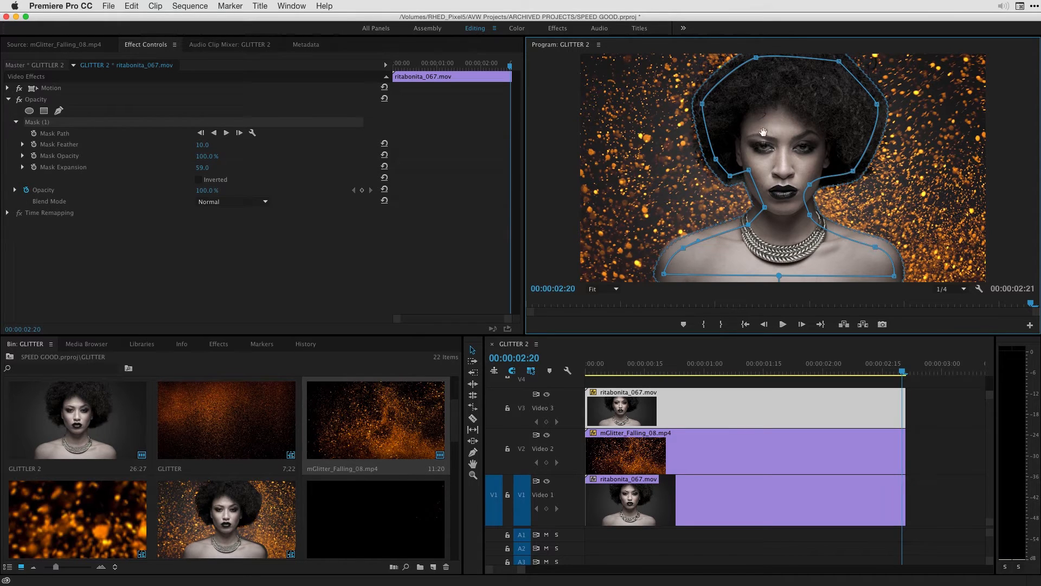
mouse_move(583, 247)
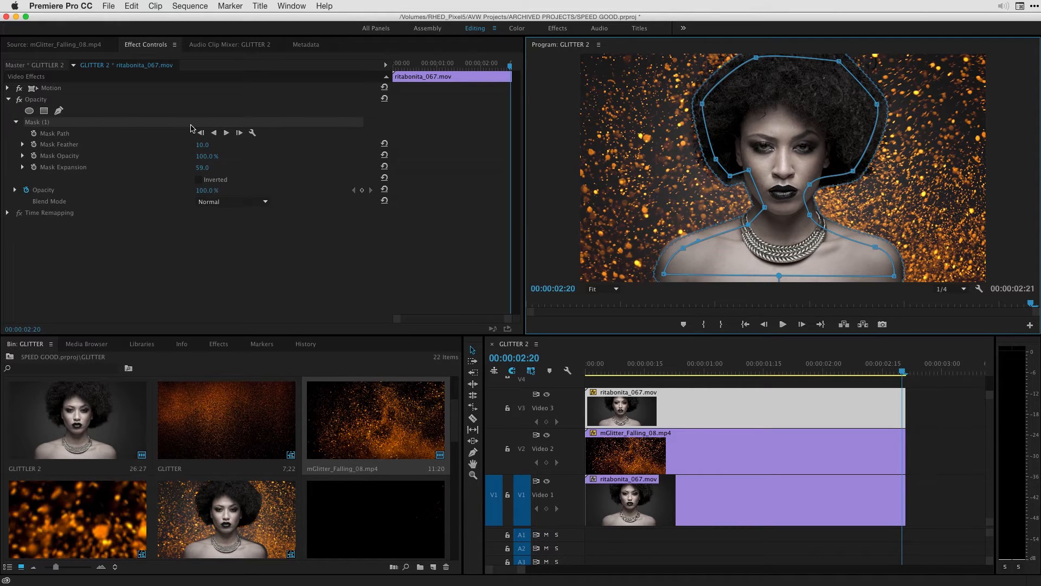
mouse_move(214, 132)
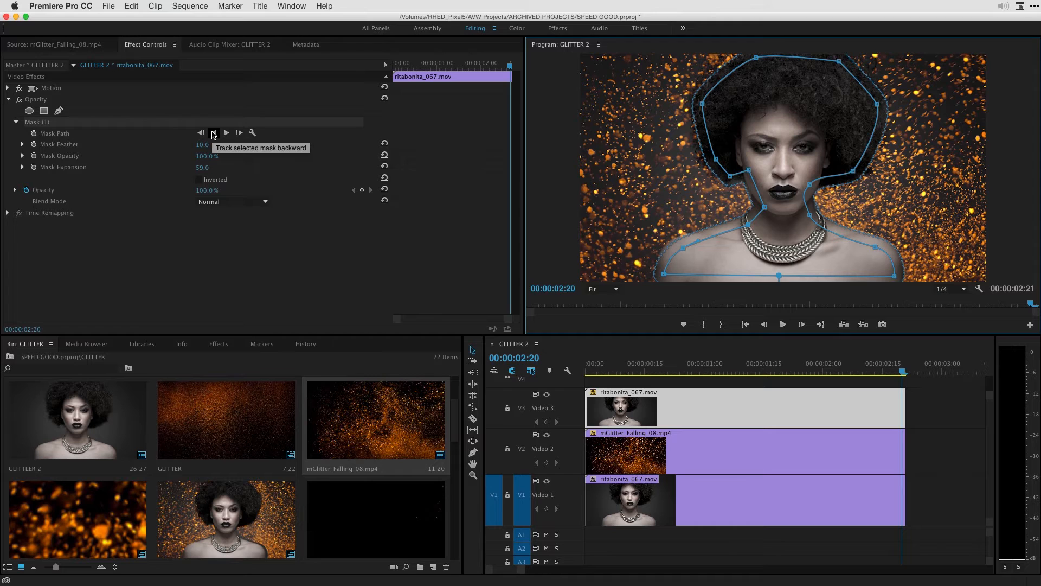
Track the mask backward through earlier frames, then move to a later point in the clip.
left_click(202, 132)
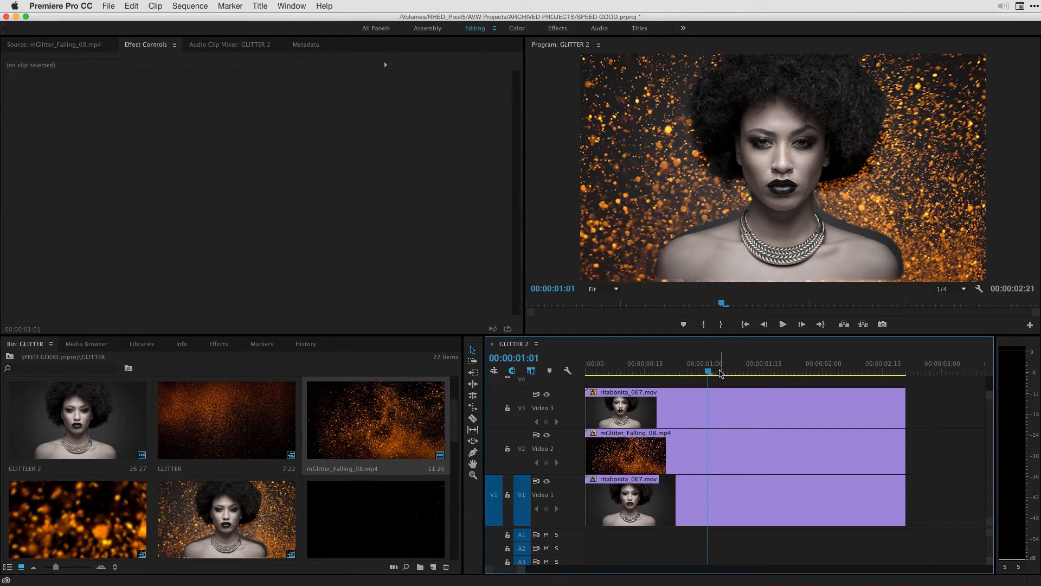
left_click(823, 372)
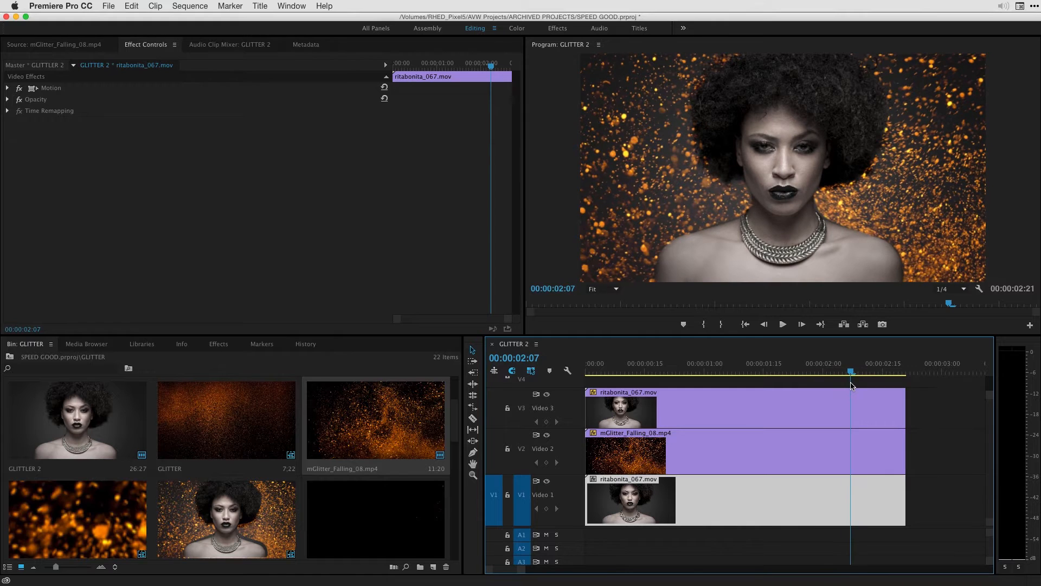
left_click(8, 99)
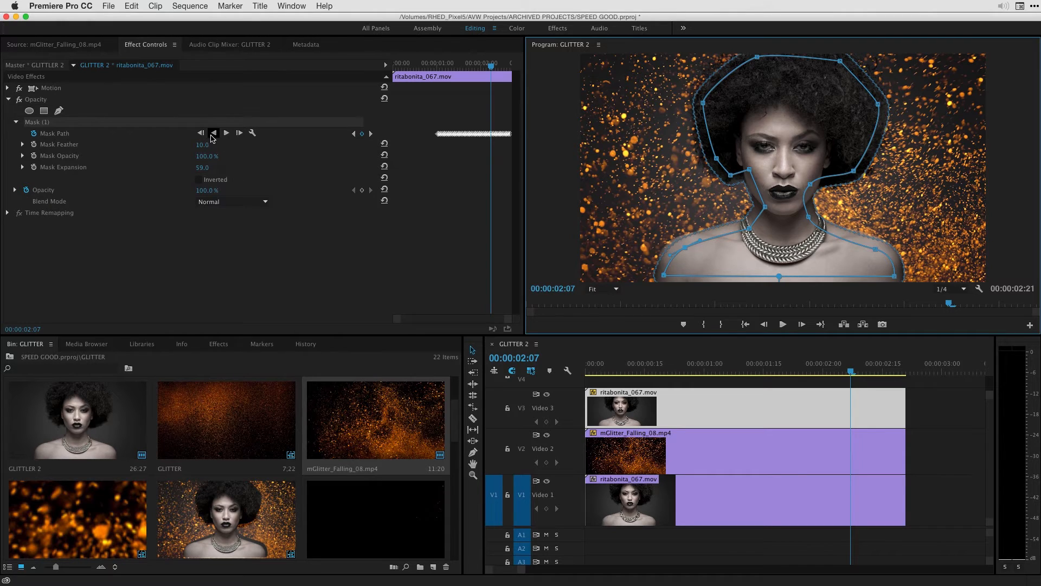
Track the mask from the later frame, stop, and scrub to verify it follows the model.
left_click(214, 132)
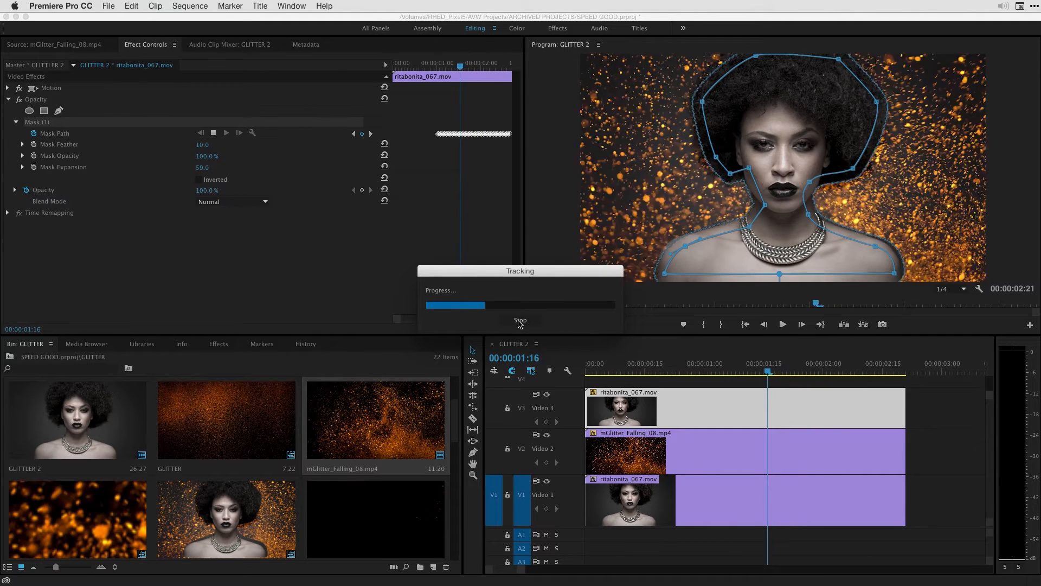
left_click(520, 321)
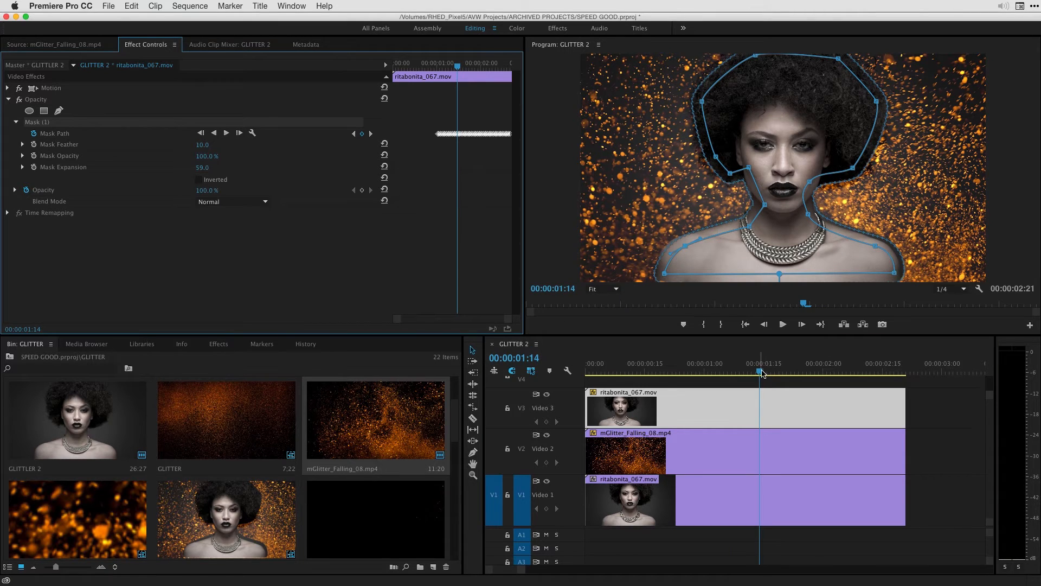
left_click_drag(761, 372, 811, 372)
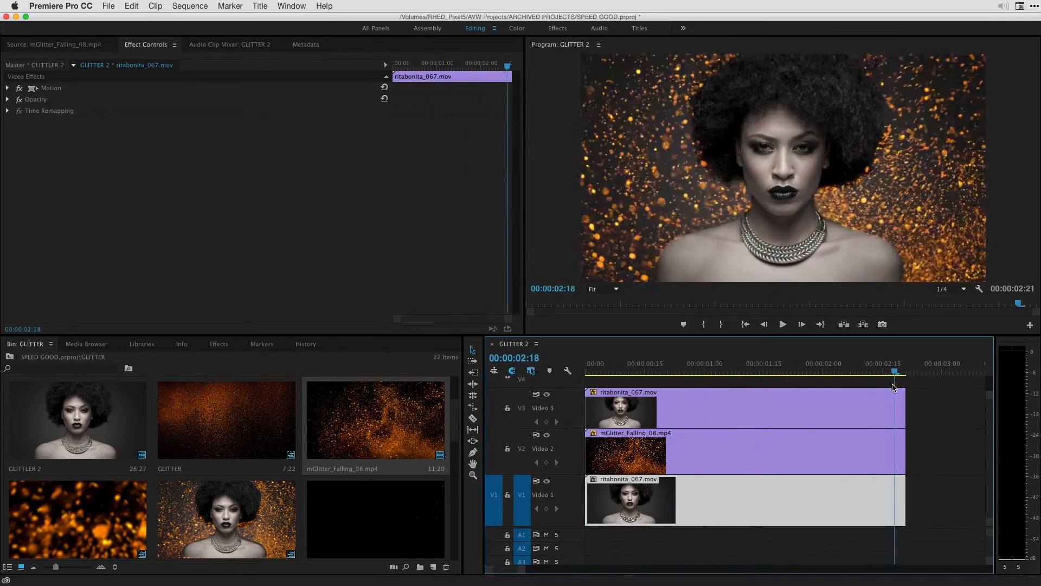
Raise Mask Feather on the model's mask from 10 to 16 and preview the composite.
left_click(724, 364)
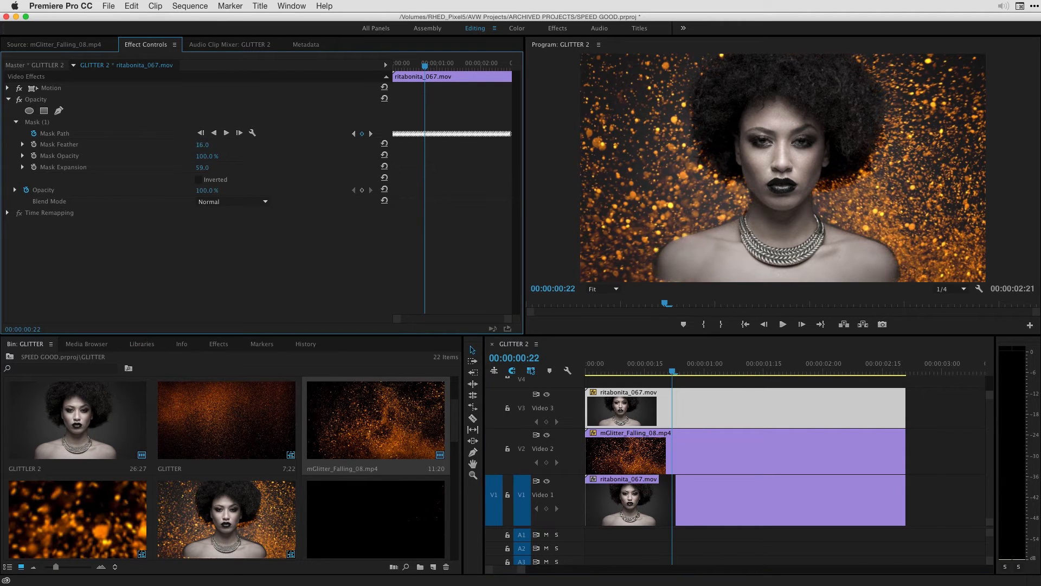
left_click_drag(203, 144, 219, 144)
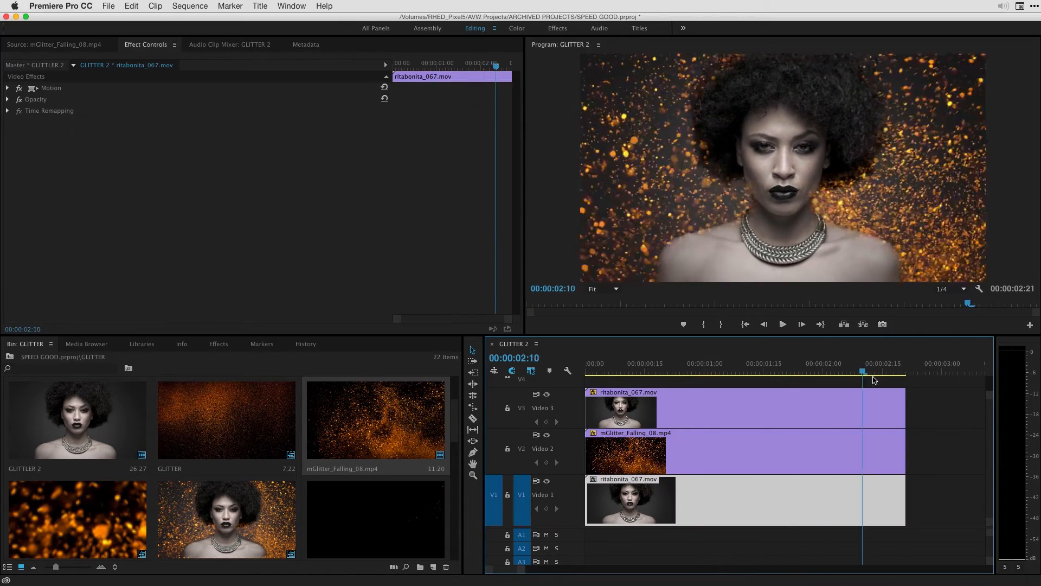
Give the top glitter layer Screen blend, Scale 80, Rotation 16, Opacity 34% and reduced speed.
left_click(741, 372)
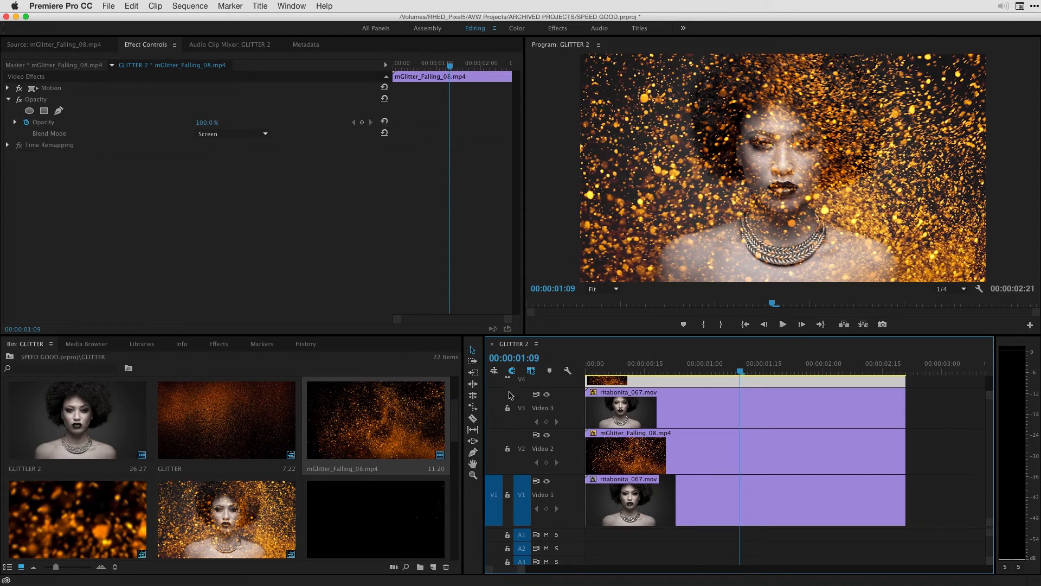
left_click(7, 88)
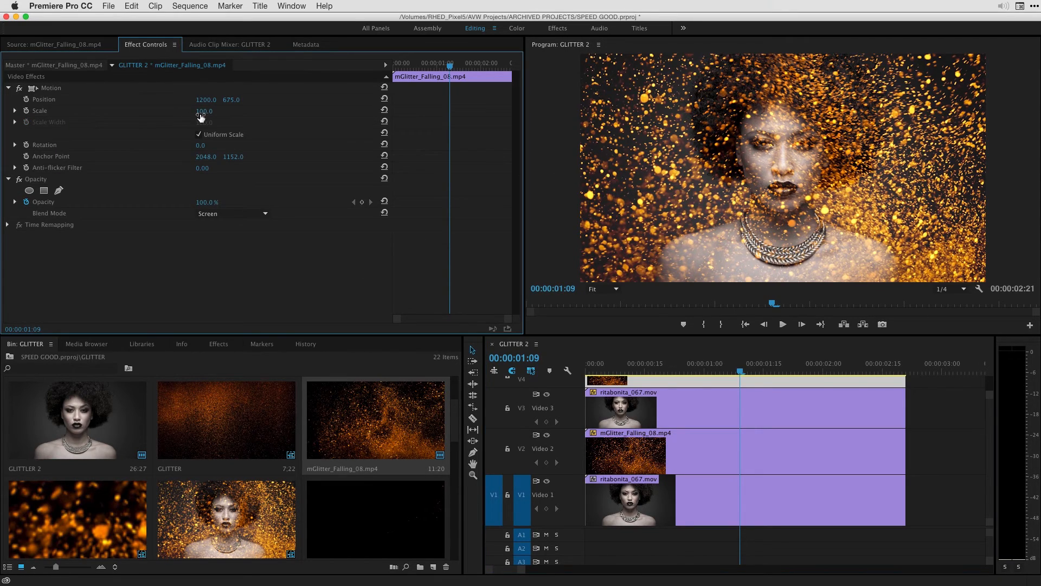
left_click_drag(204, 110, 204, 110)
type("68")
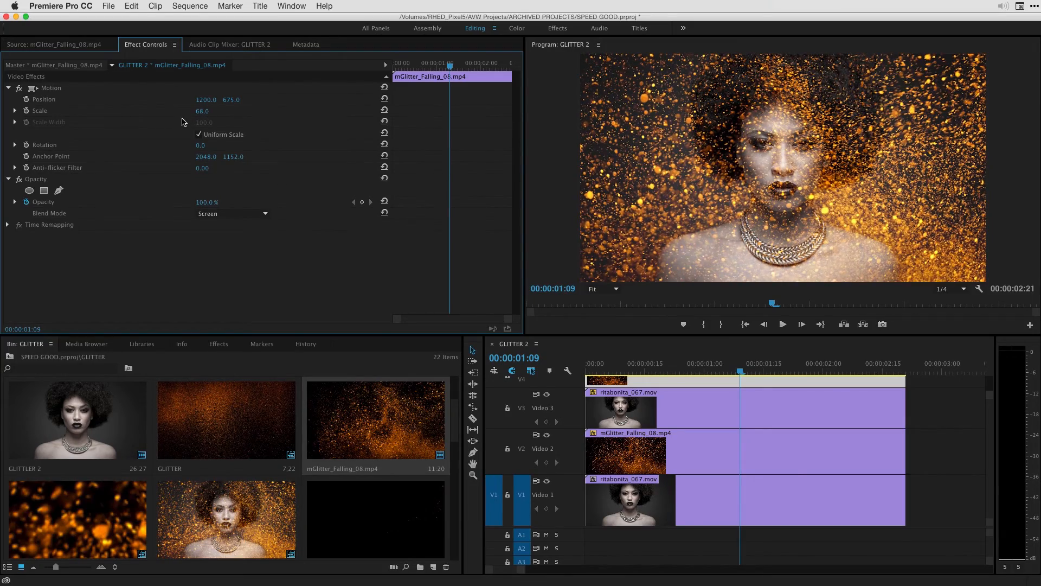
type("14.0")
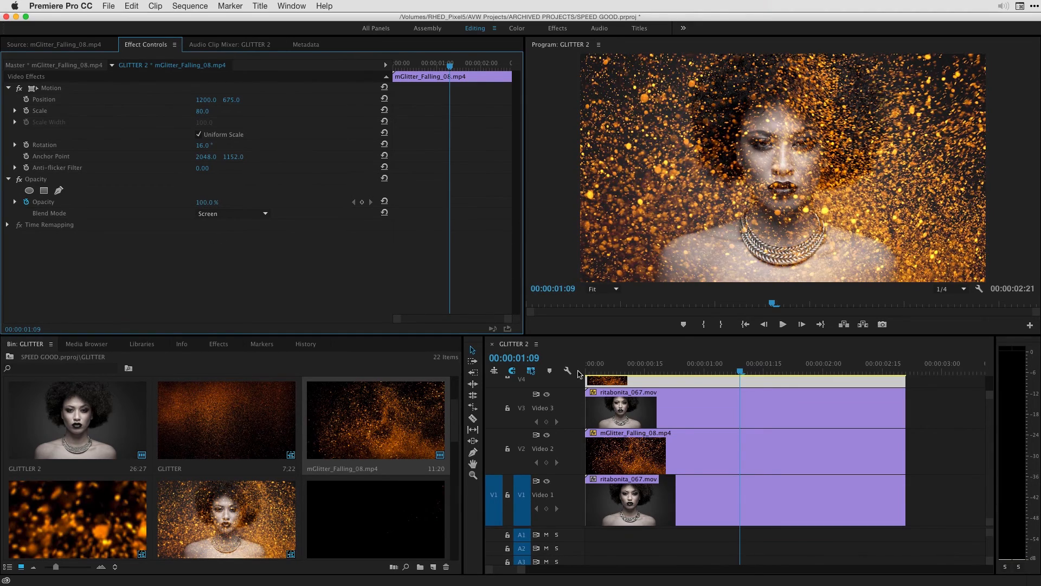
mouse_move(250, 194)
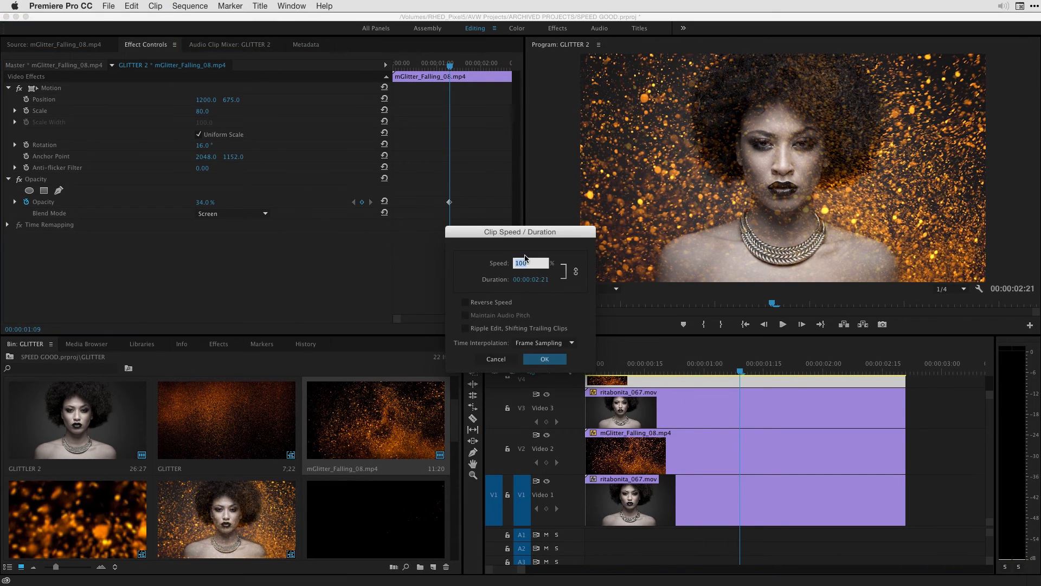
left_click(543, 359)
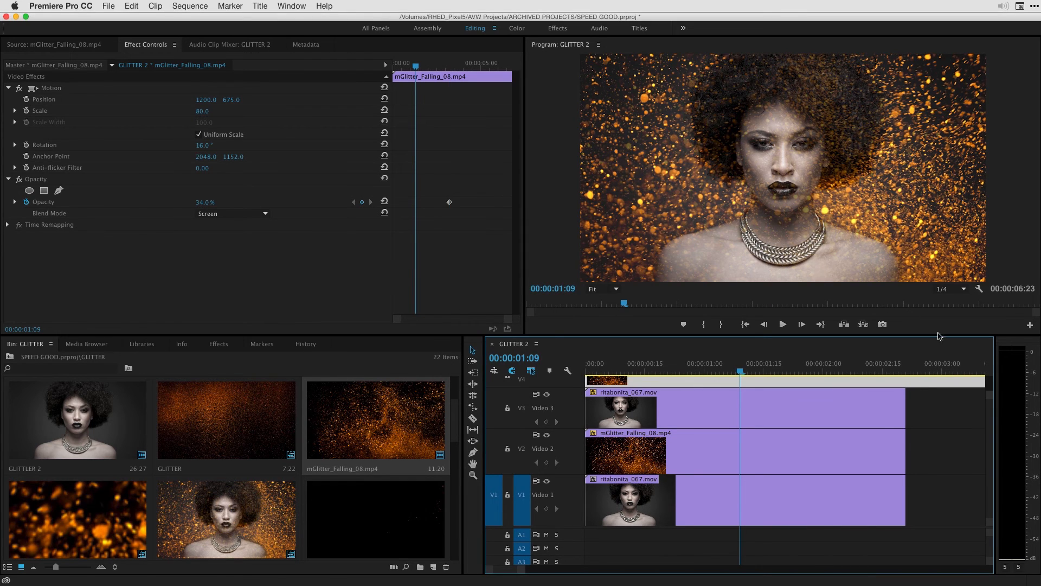